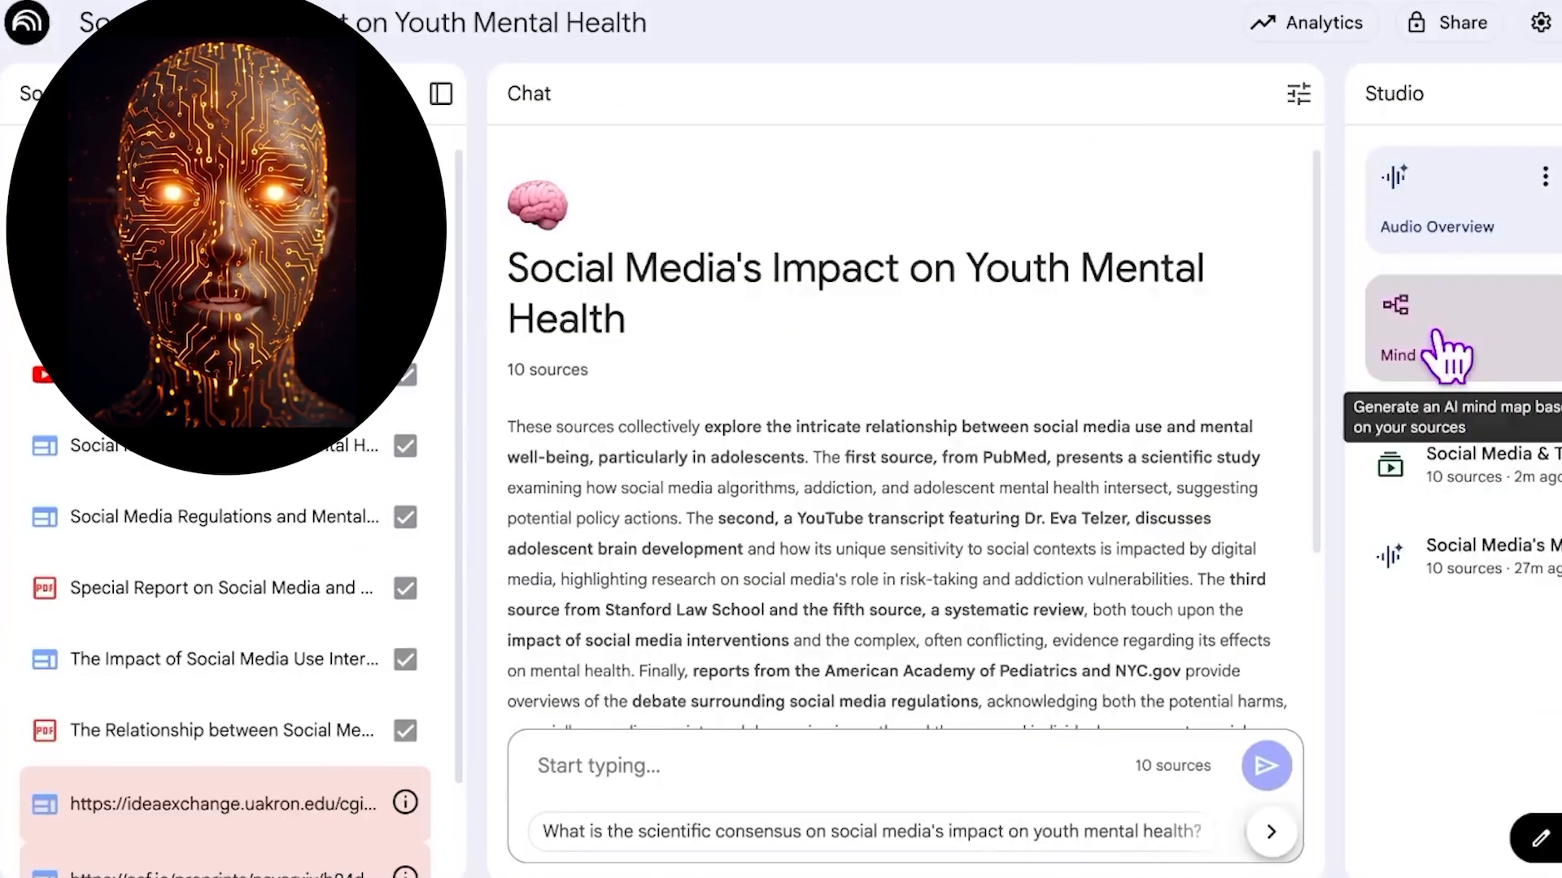
# Step: Open the Keyword post announcing NotebookLM's new look, audio interactivity and Plus, and reach the article body
pyautogui.click(1407, 320)
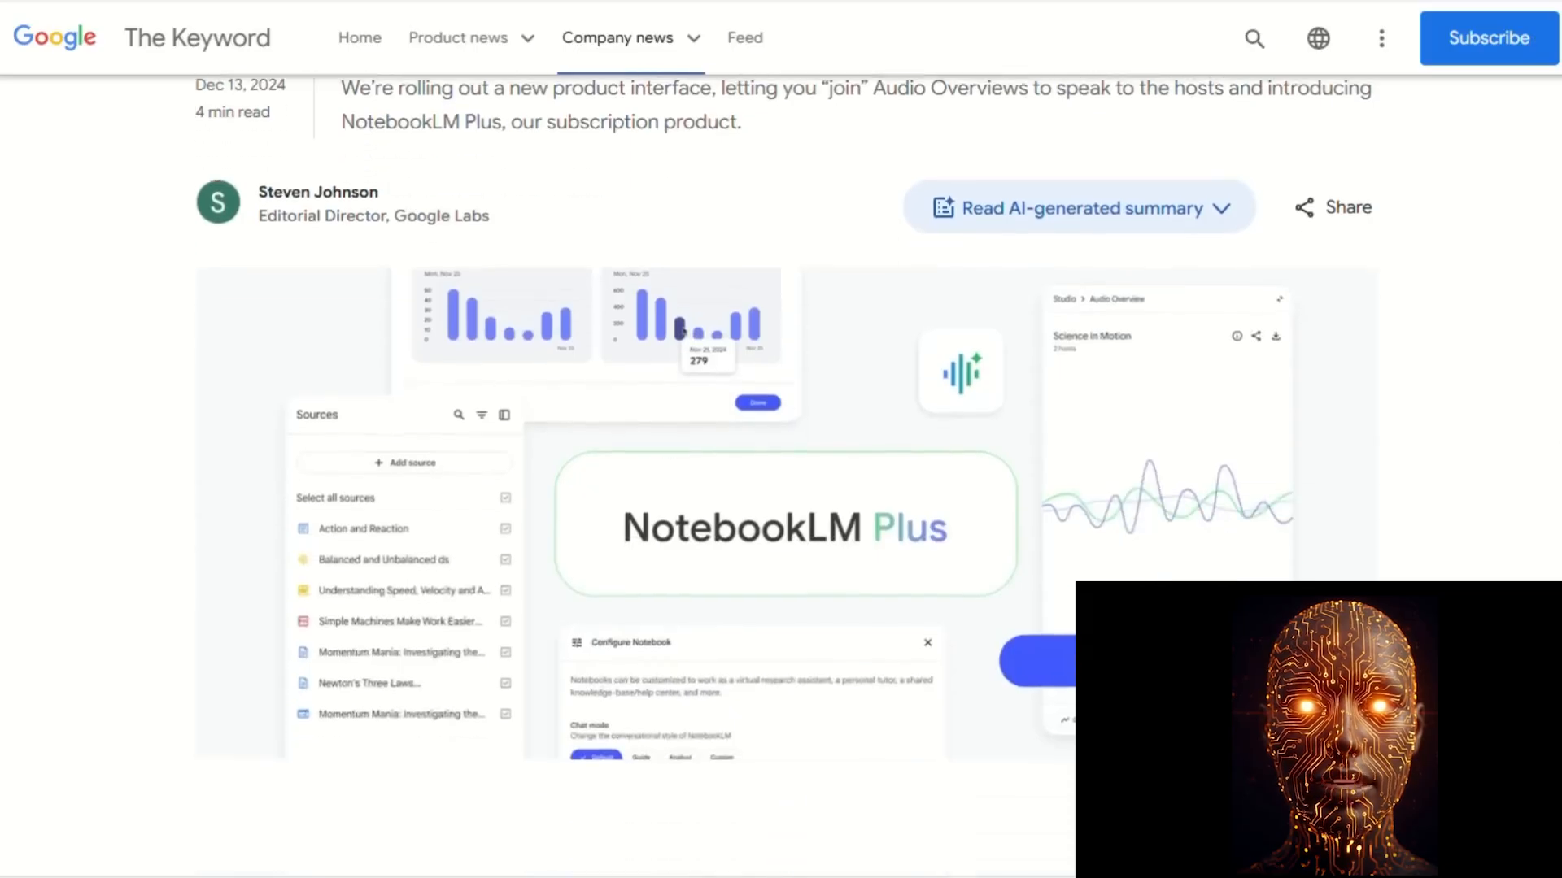
pyautogui.scroll(-3)
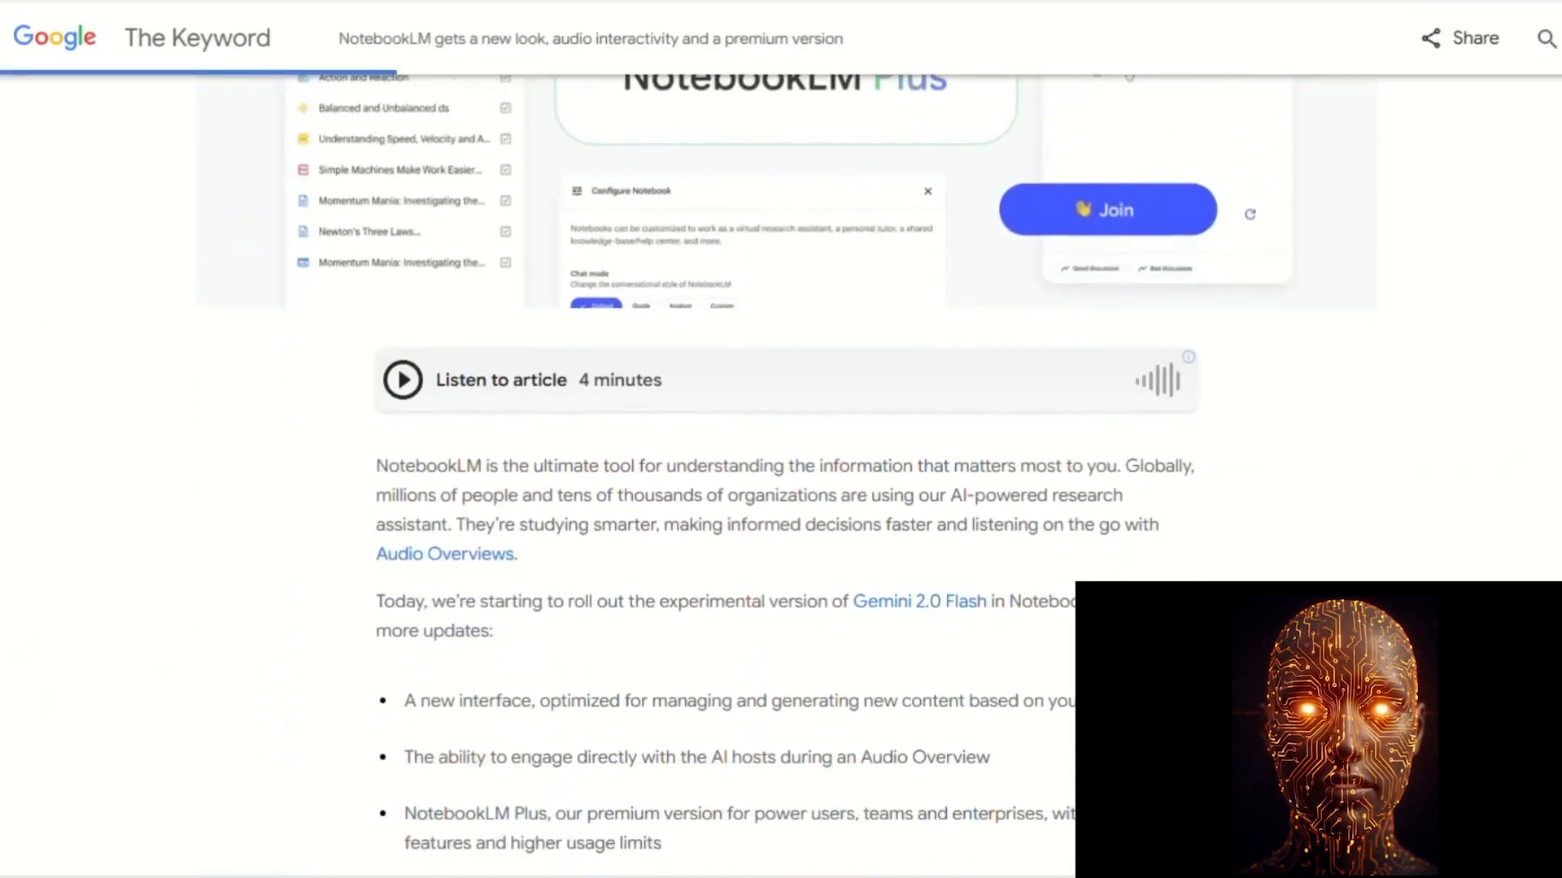